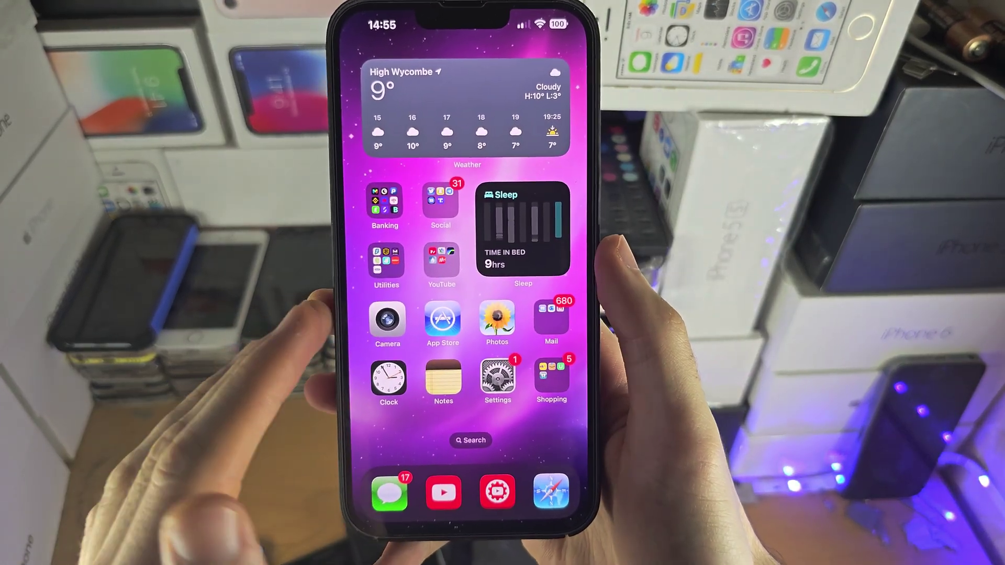
- Launch Safari from the home screen dock to reach whulsaux.com
{"action": "left_click", "coordinate": [551, 493]}
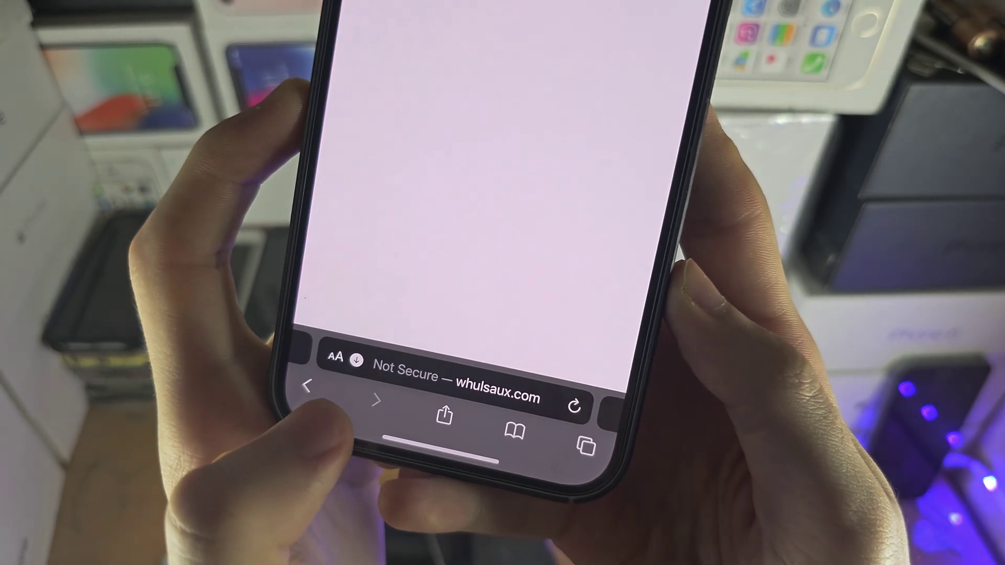
- Open Safari's AA page-settings menu showing Downloads and Website Settings
{"action": "left_click", "coordinate": [333, 374]}
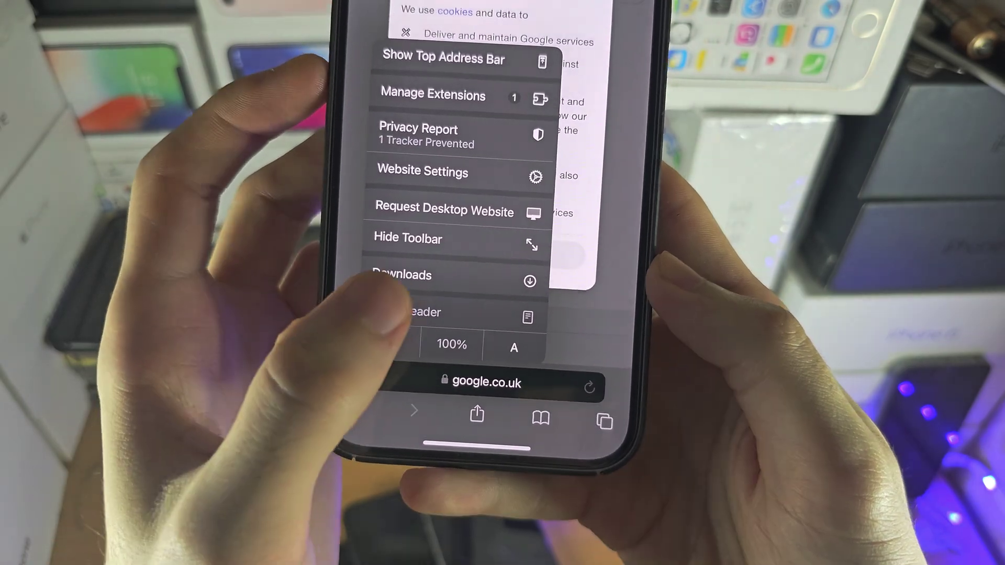
- Choose Downloads from the page menu to reach the Files Browse screen
{"action": "left_click", "coordinate": [402, 275]}
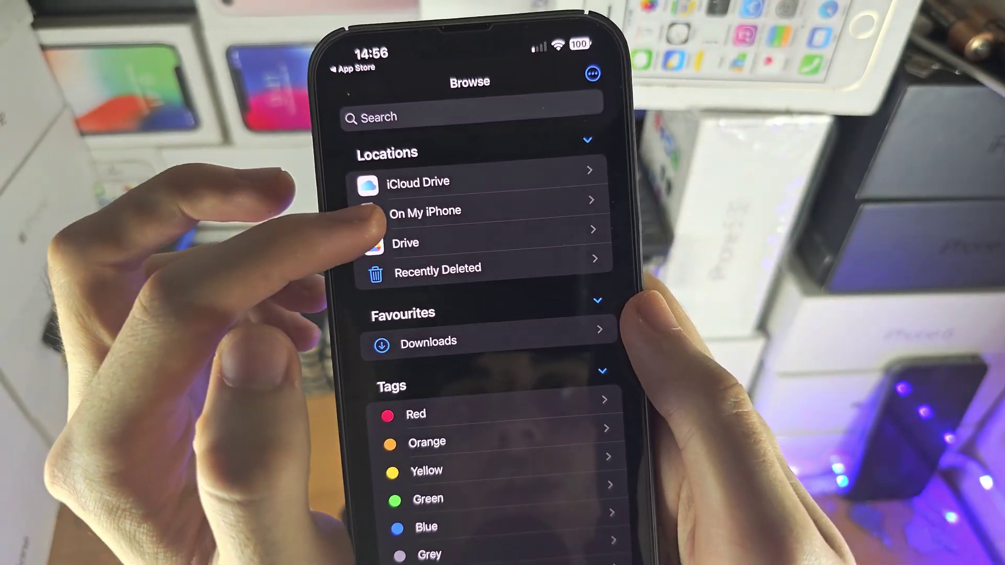
{"action": "left_click", "coordinate": [424, 210]}
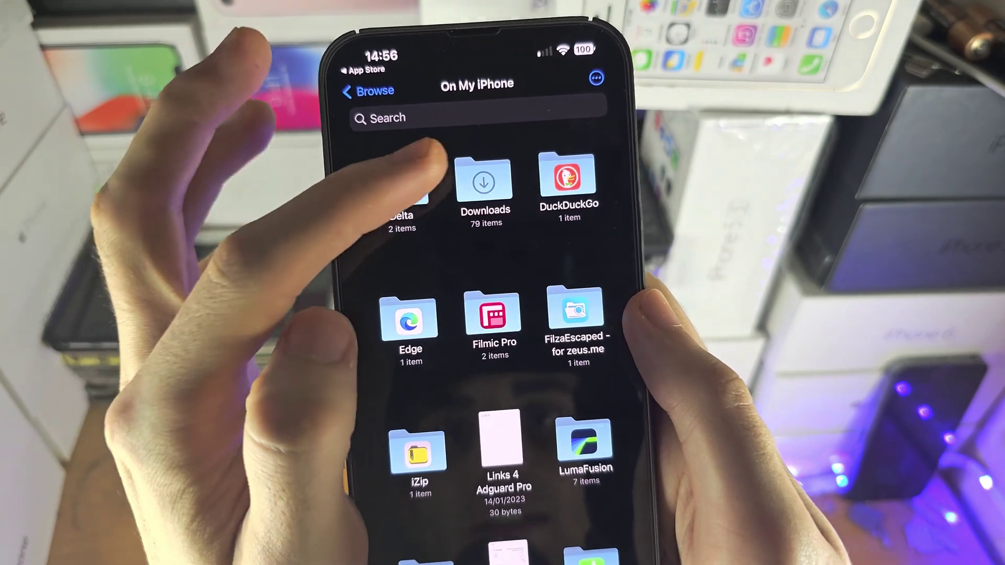
{"action": "left_click", "coordinate": [484, 181]}
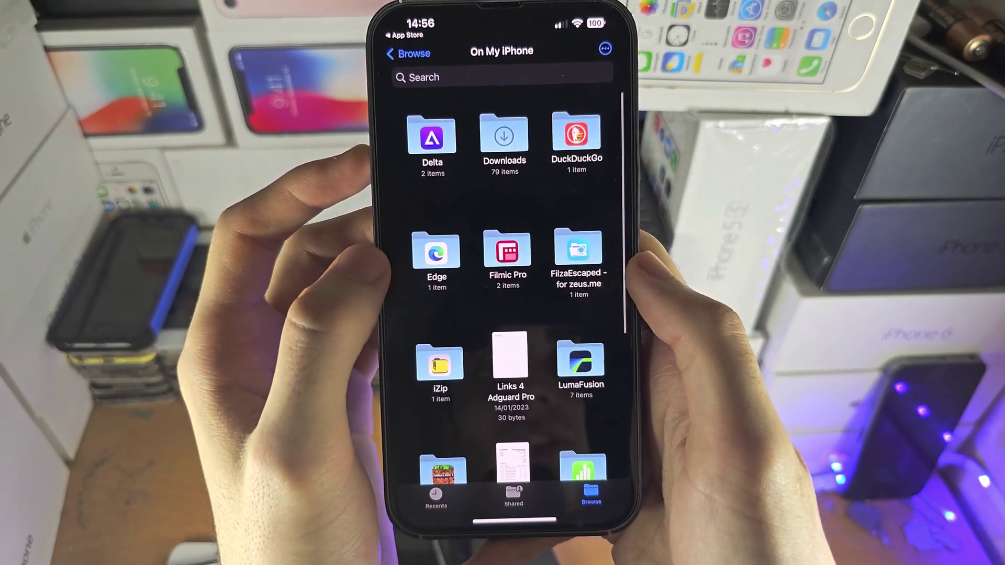
{"action": "left_click", "coordinate": [407, 53]}
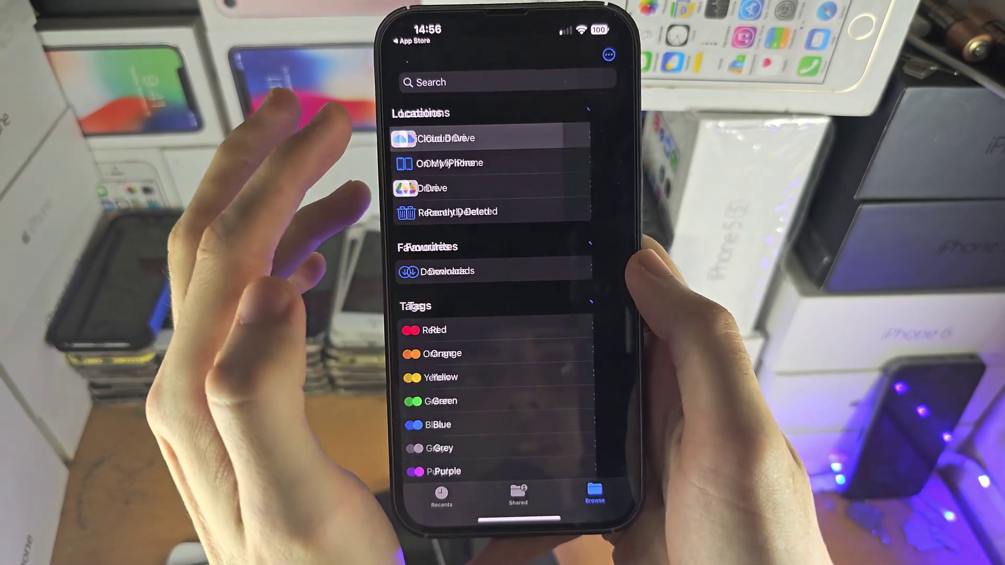
- Save fileswitcherpro into the On My iPhone Downloads folder
{"action": "left_click", "coordinate": [446, 138]}
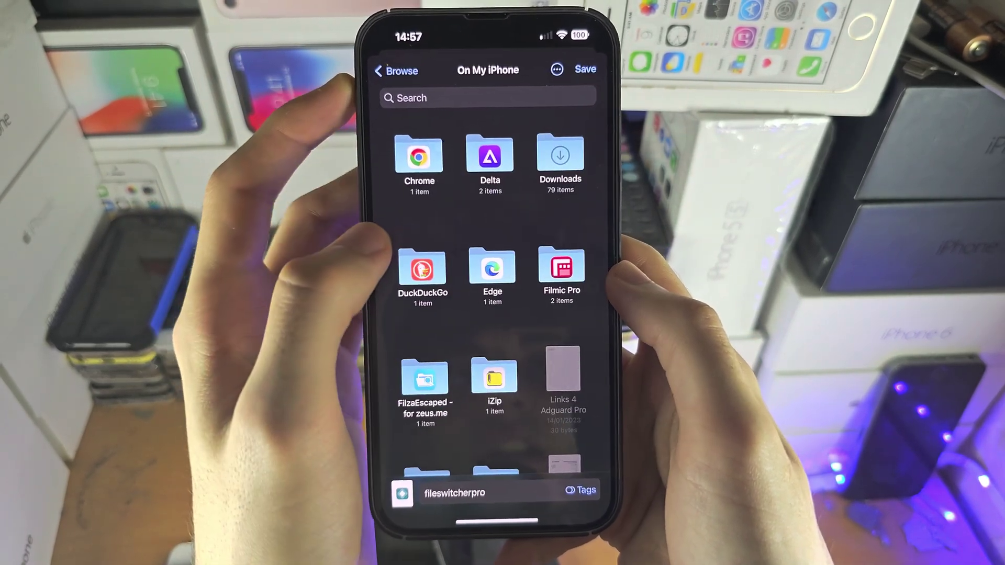
{"action": "left_click", "coordinate": [561, 155]}
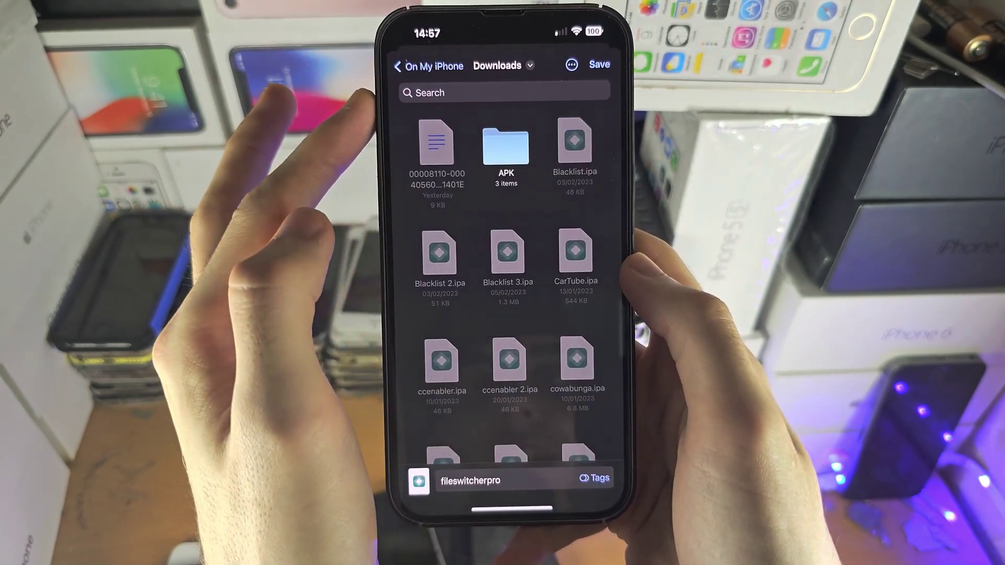